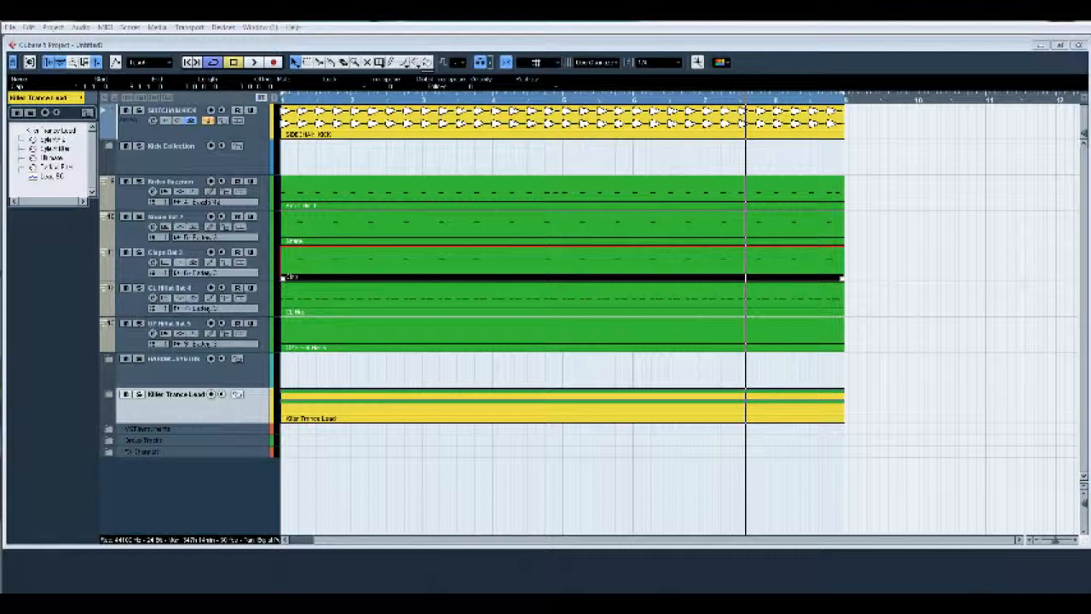
pyautogui.moveTo(969, 430)
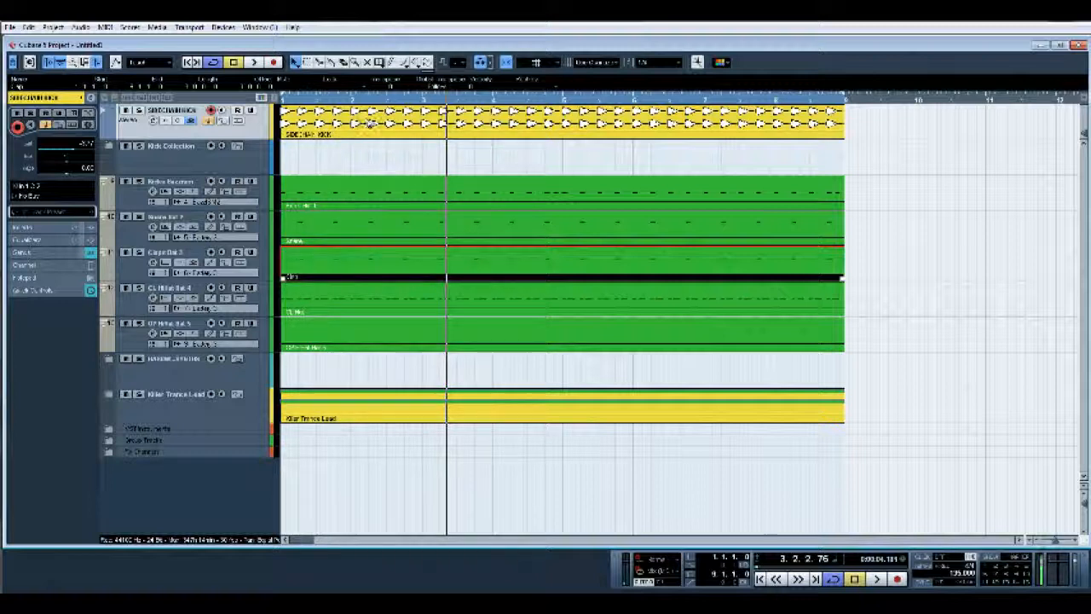
pyautogui.moveTo(865, 347)
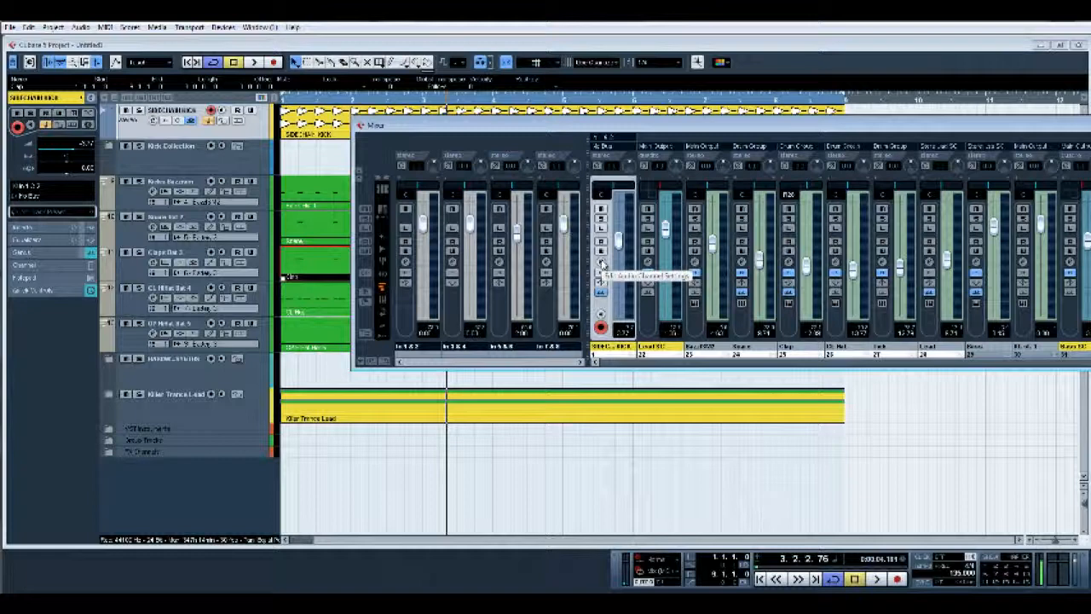
# Inspect the SIDECHAIN KICK channel's full settings and sends, then close them
pyautogui.click(601, 264)
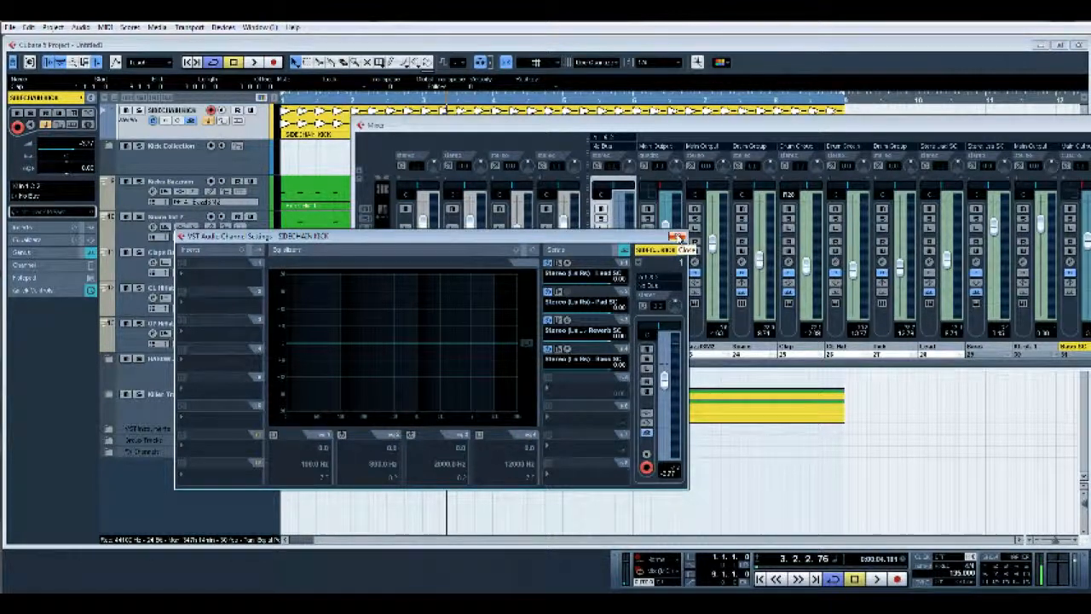
pyautogui.click(677, 236)
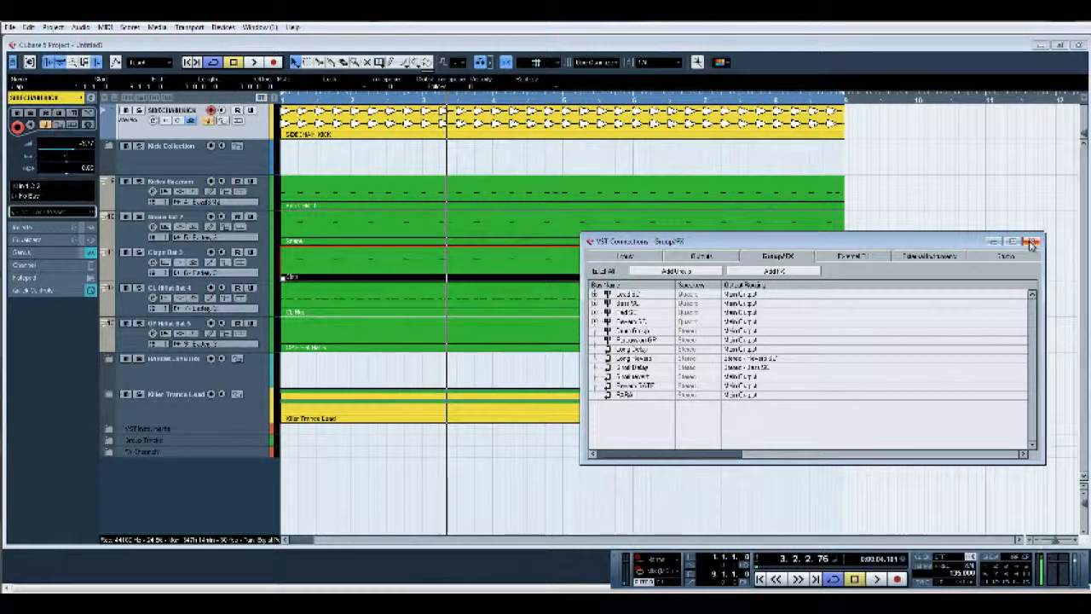
# Close VST Connections and select the OP HiHat track in the arrangement
pyautogui.click(1032, 241)
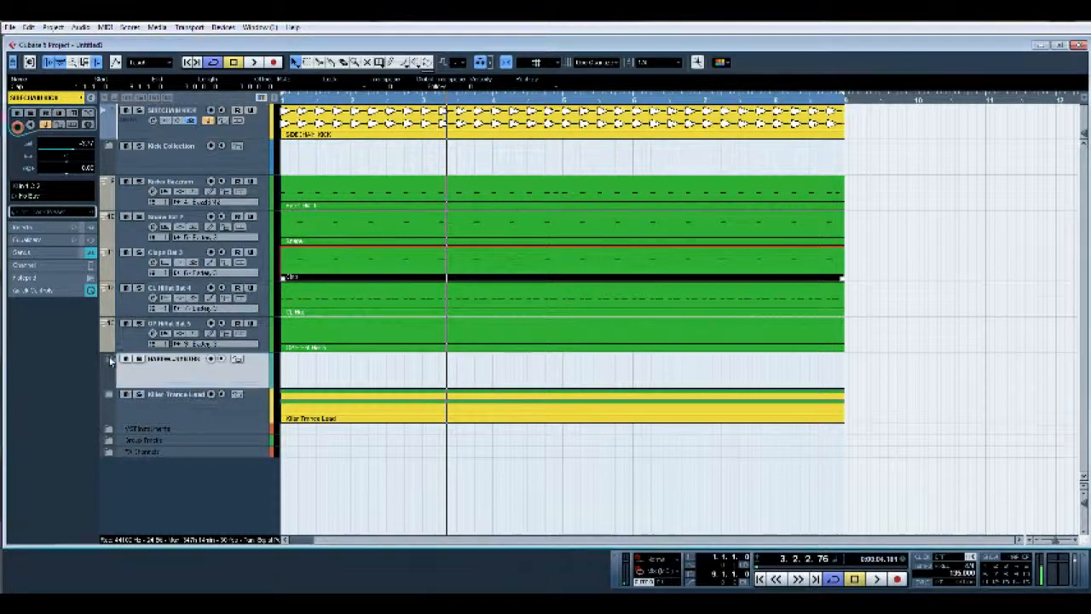
pyautogui.click(111, 360)
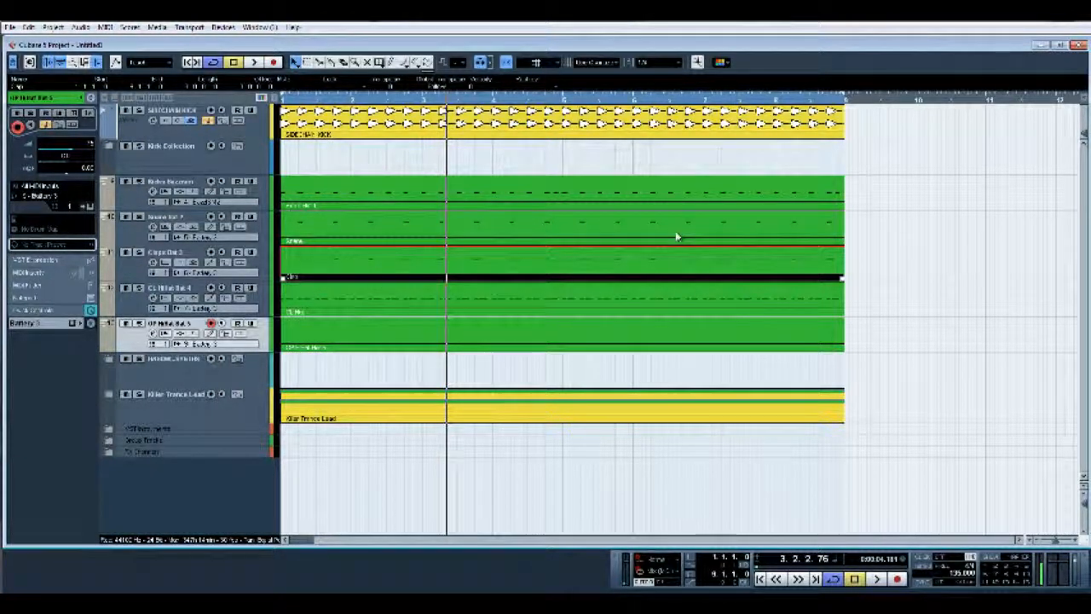
pyautogui.moveTo(846, 268)
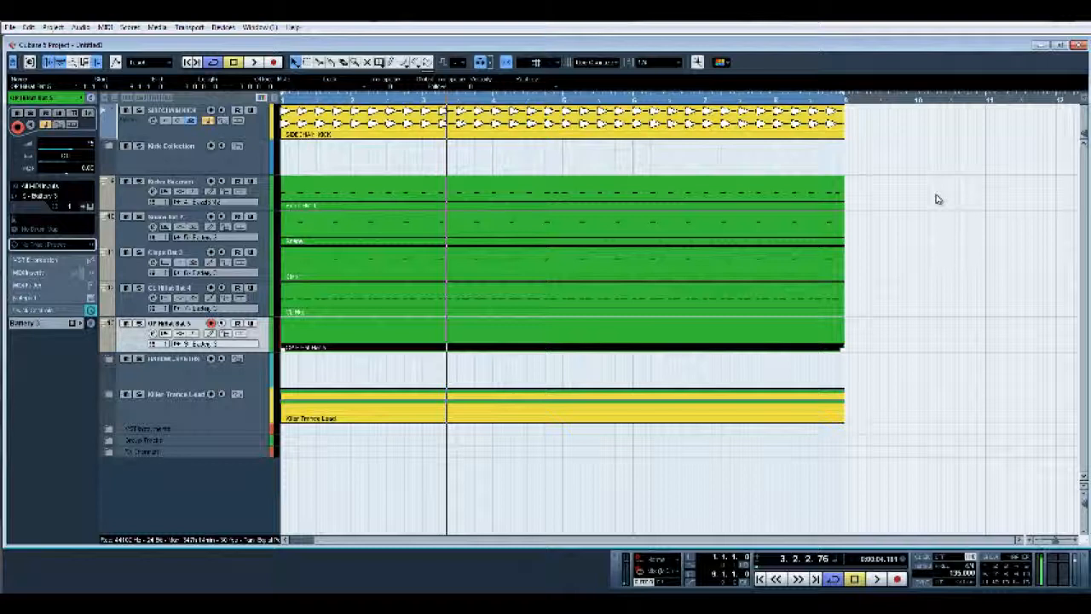
pyautogui.moveTo(918, 260)
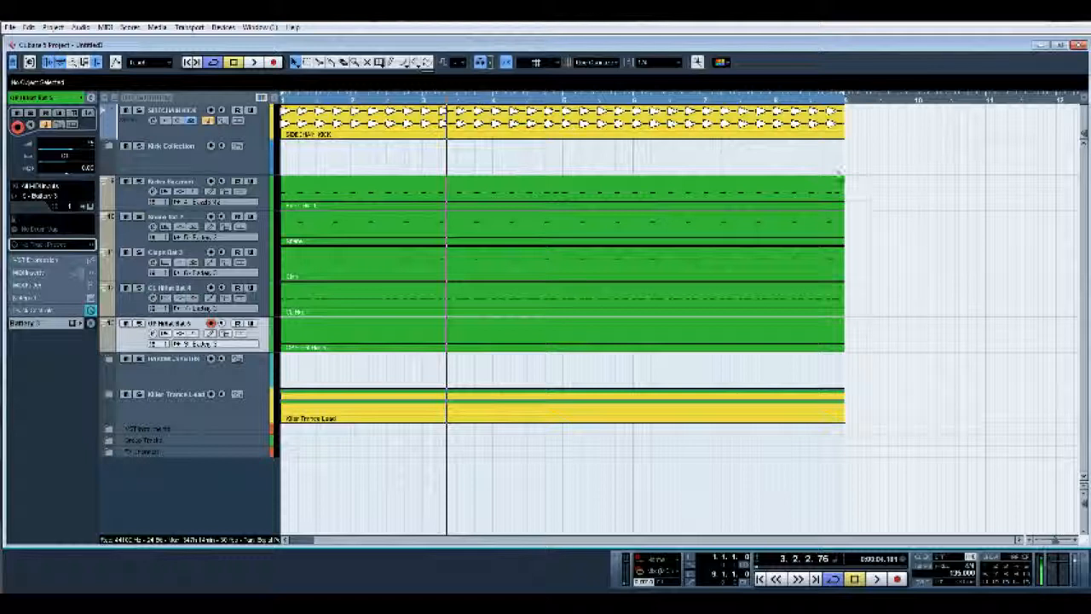
pyautogui.moveTo(903, 227)
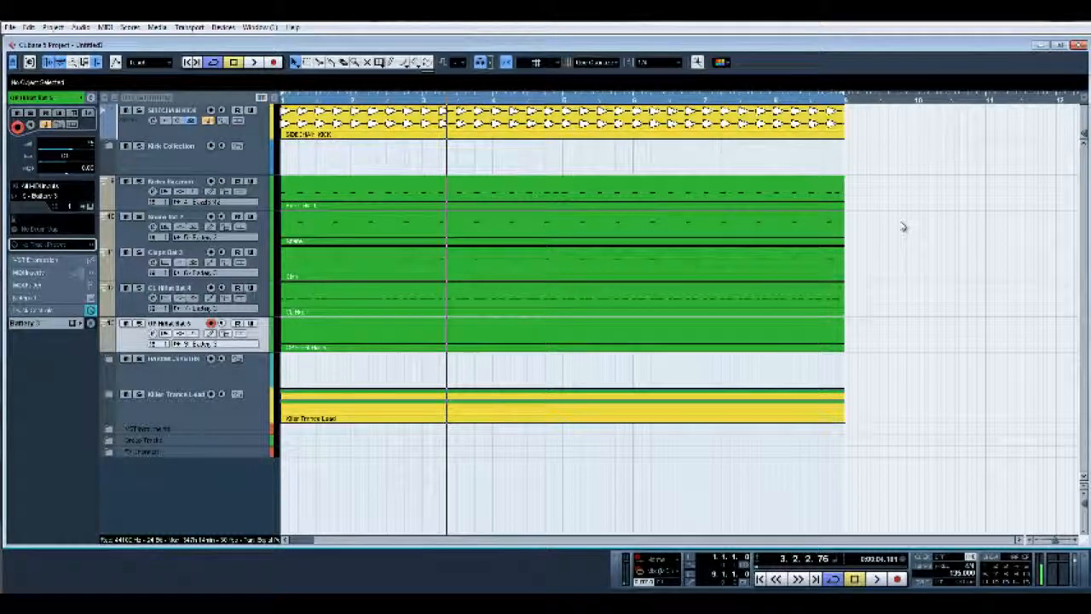
pyautogui.moveTo(880, 127)
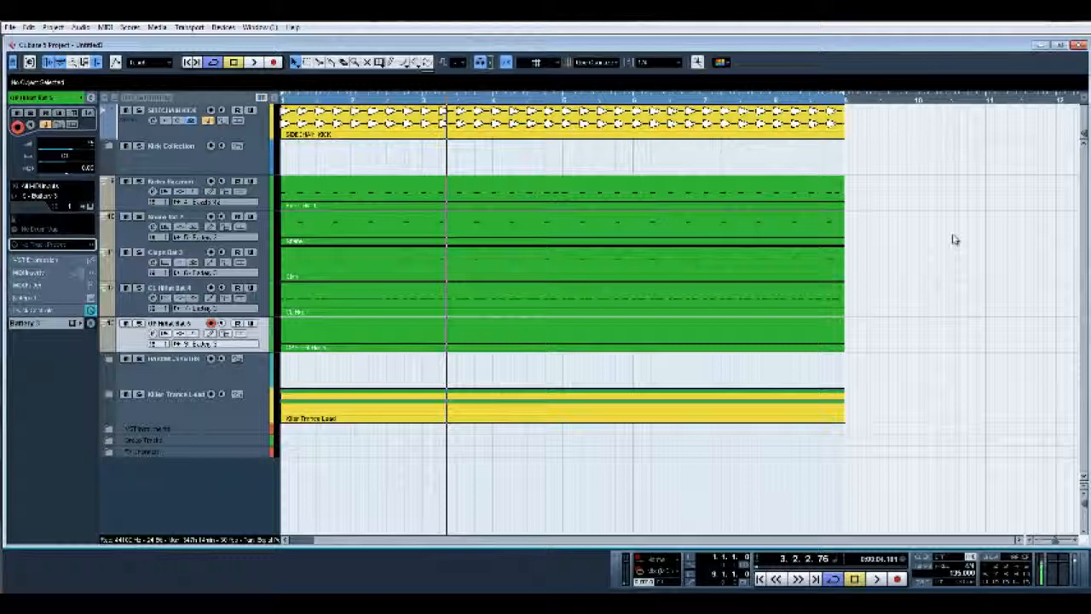
pyautogui.moveTo(901, 127)
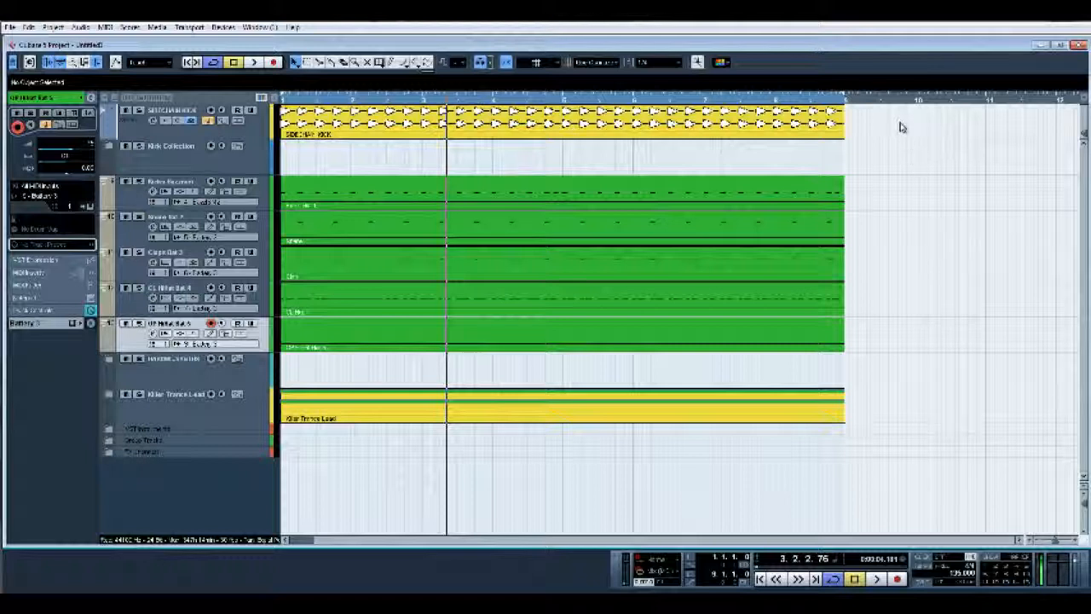